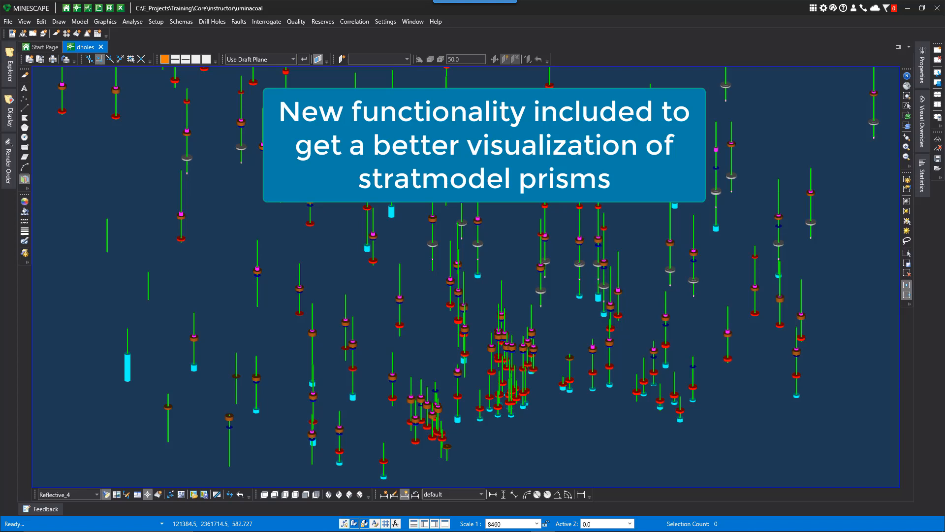
mouse_move(408, 390)
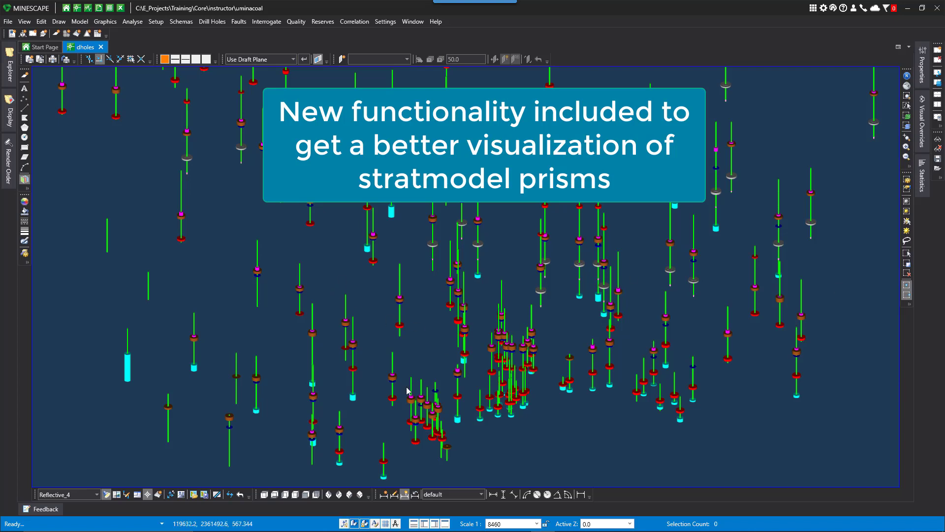
mouse_move(116, 495)
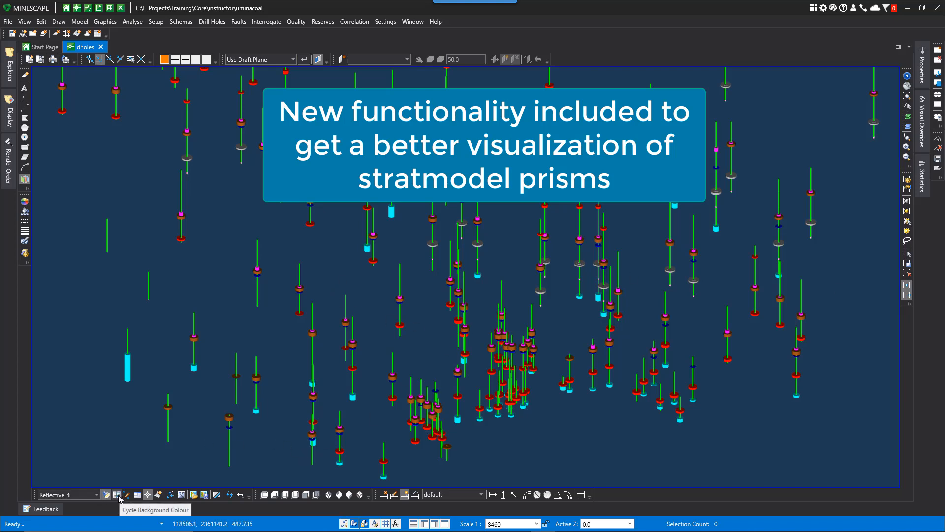
Cycle the view background to the blue-to-orange gradient scheme
click(116, 495)
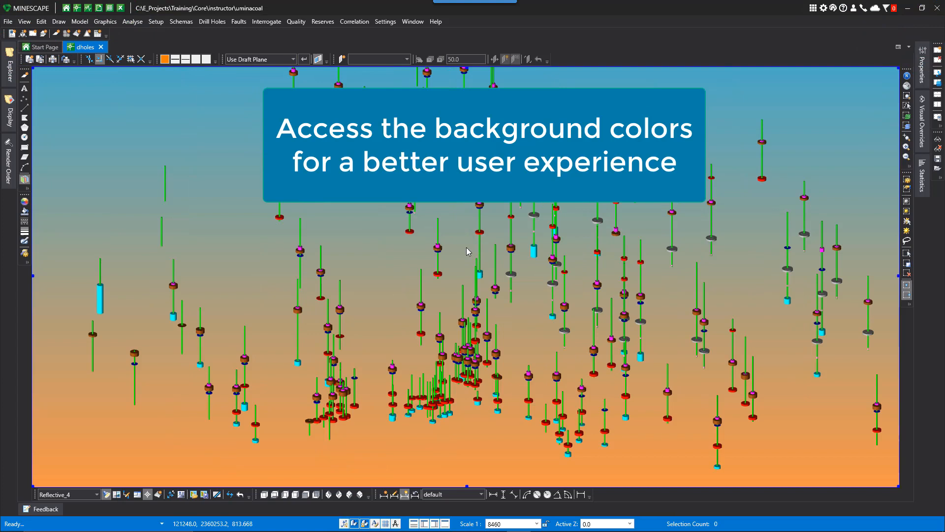
mouse_move(463, 254)
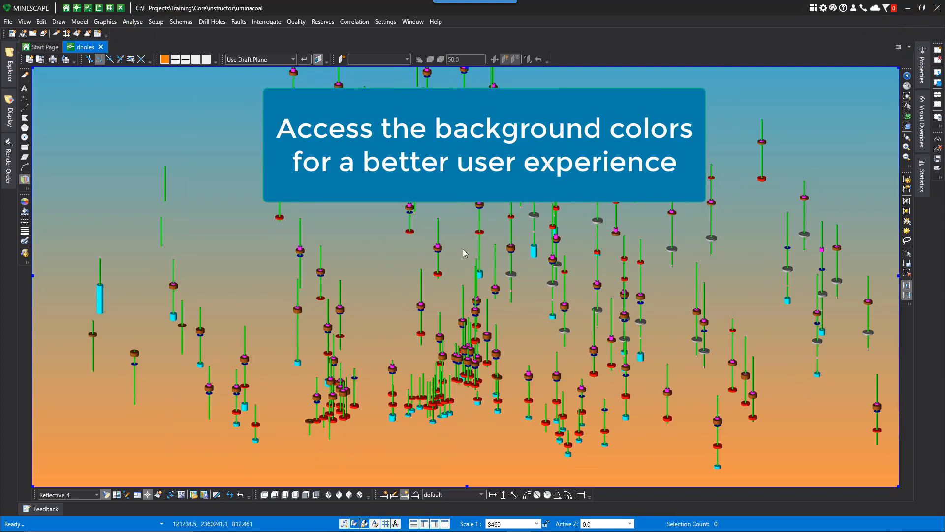
mouse_move(457, 256)
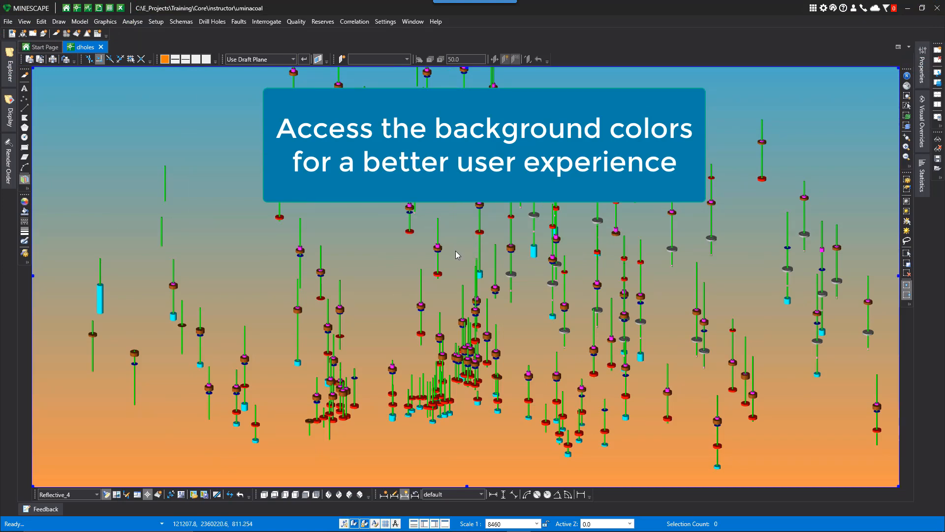
mouse_move(445, 258)
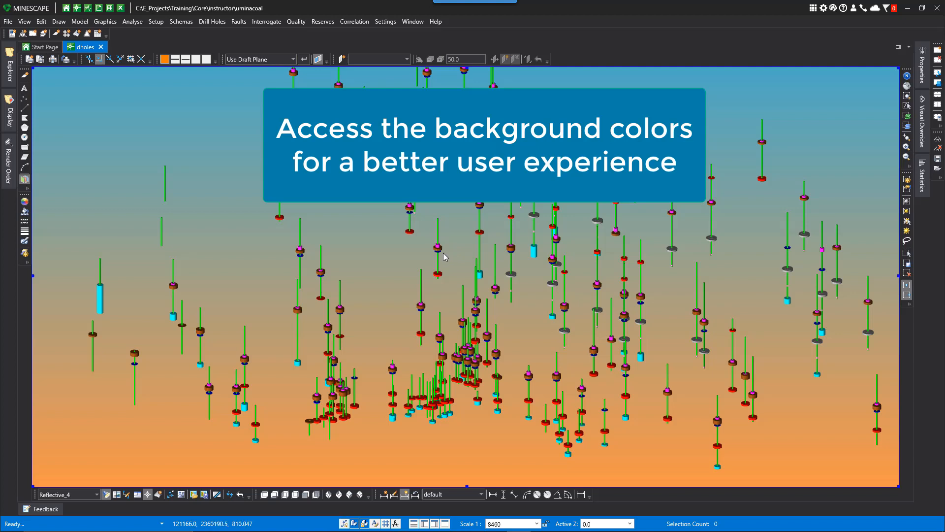
mouse_move(410, 251)
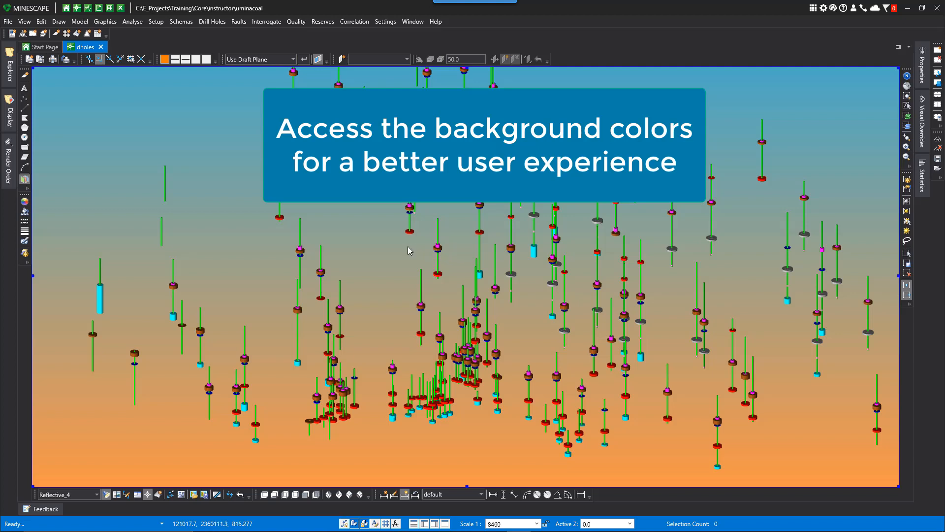
mouse_move(404, 252)
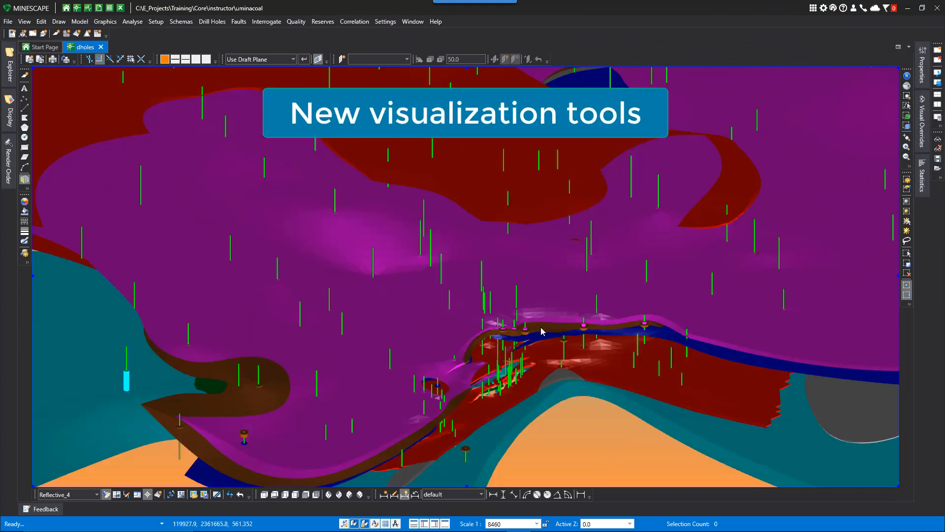
mouse_move(526, 336)
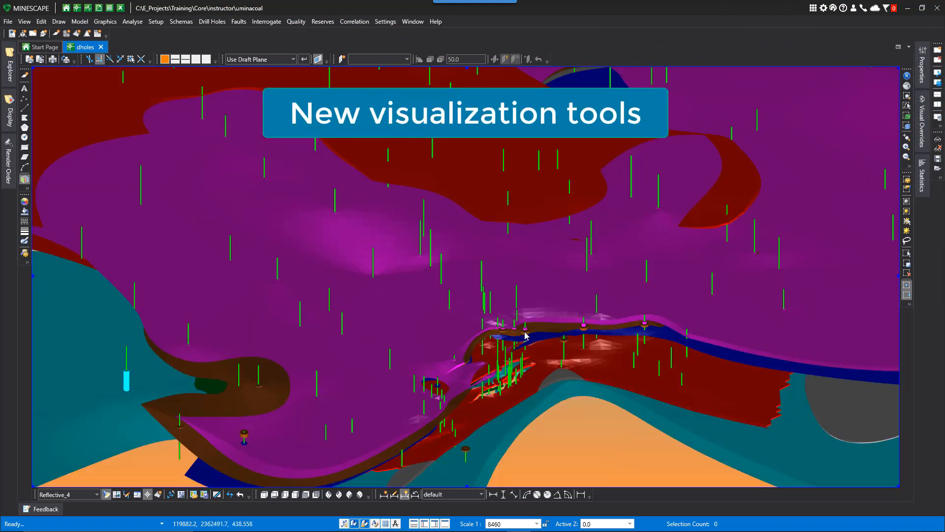
mouse_move(525, 335)
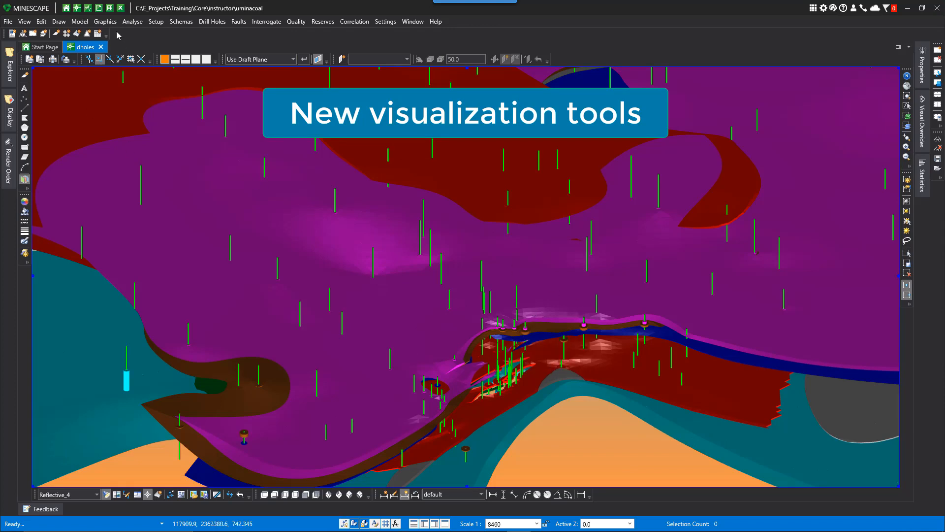
Browse the Graphics commands for the model prism visualization tools
click(105, 21)
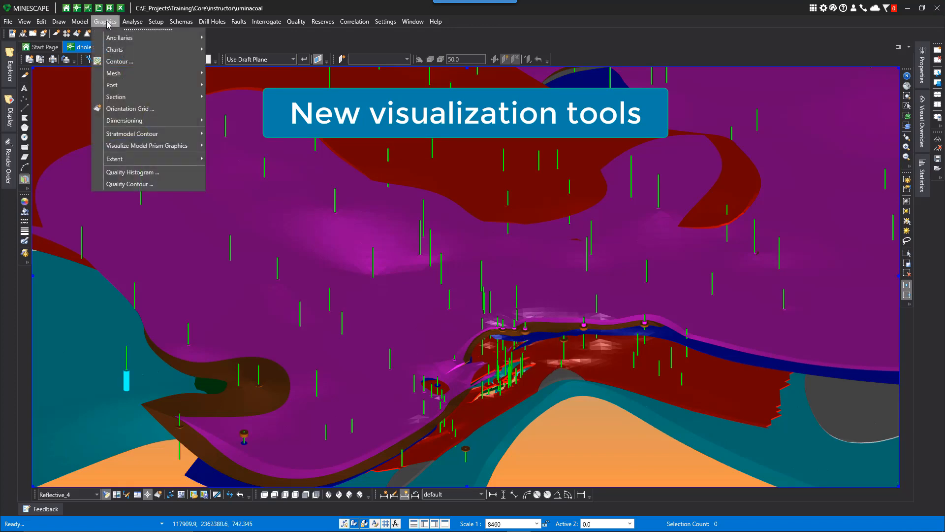
mouse_move(152, 146)
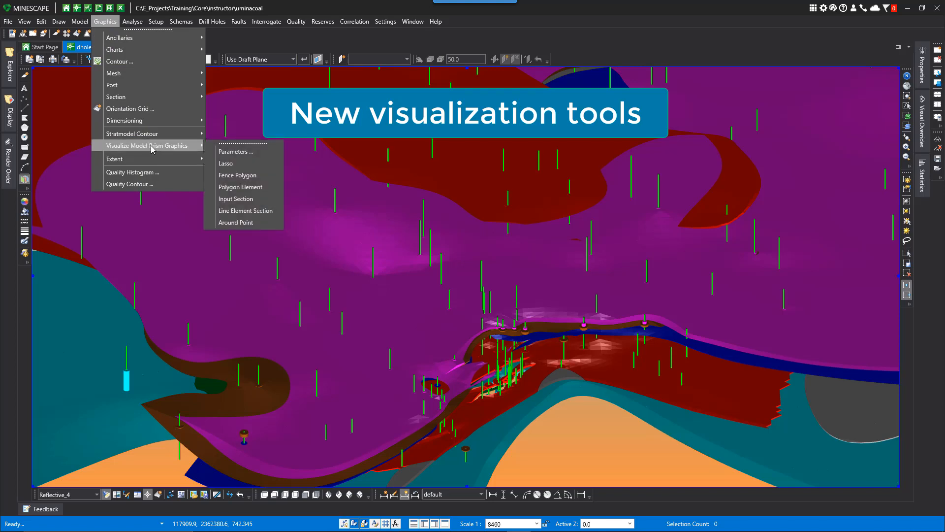
mouse_move(160, 150)
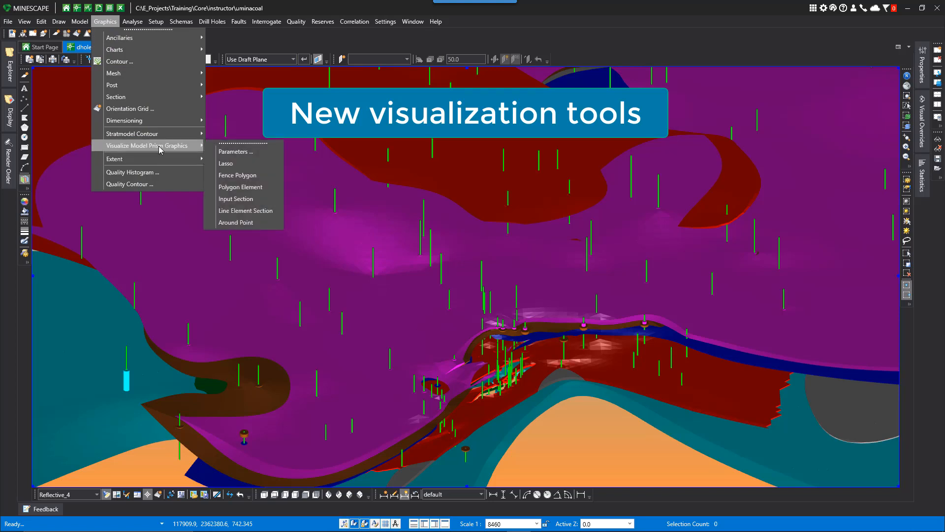
mouse_move(239, 151)
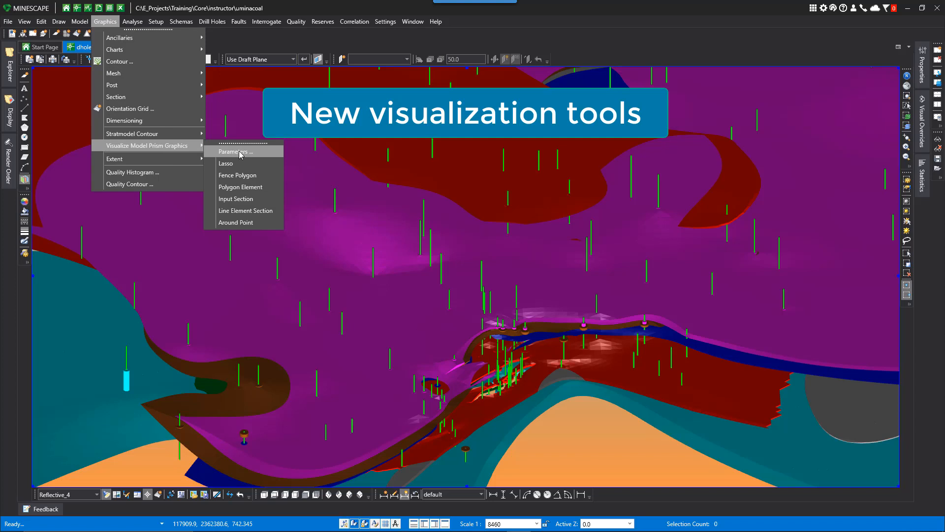
mouse_move(235, 175)
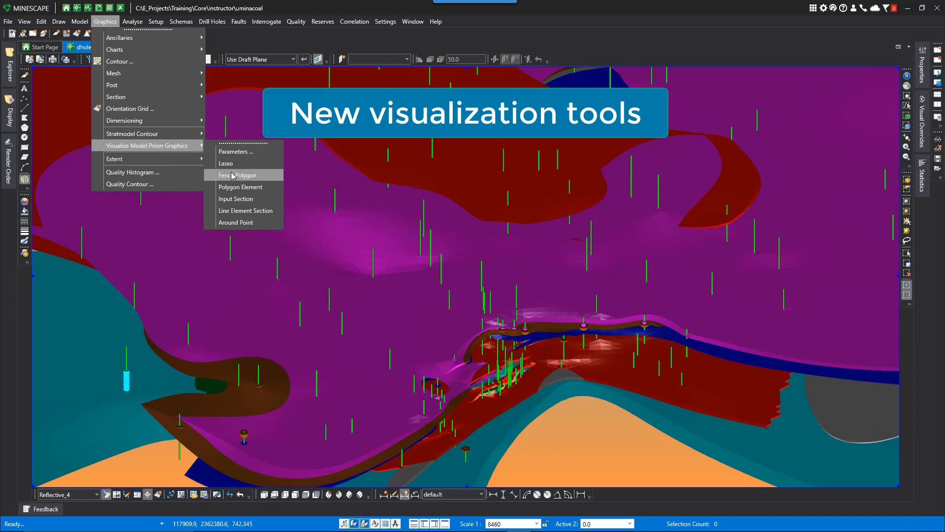
mouse_move(237, 199)
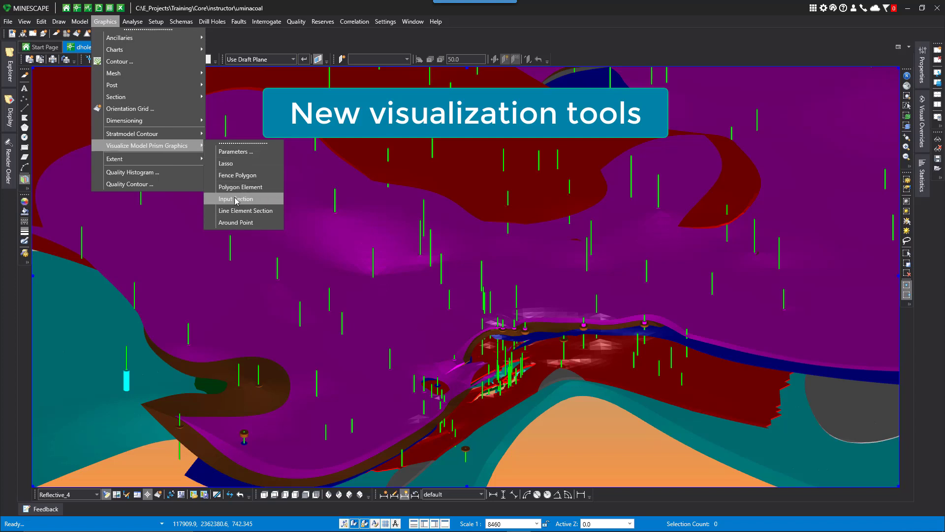
mouse_move(233, 193)
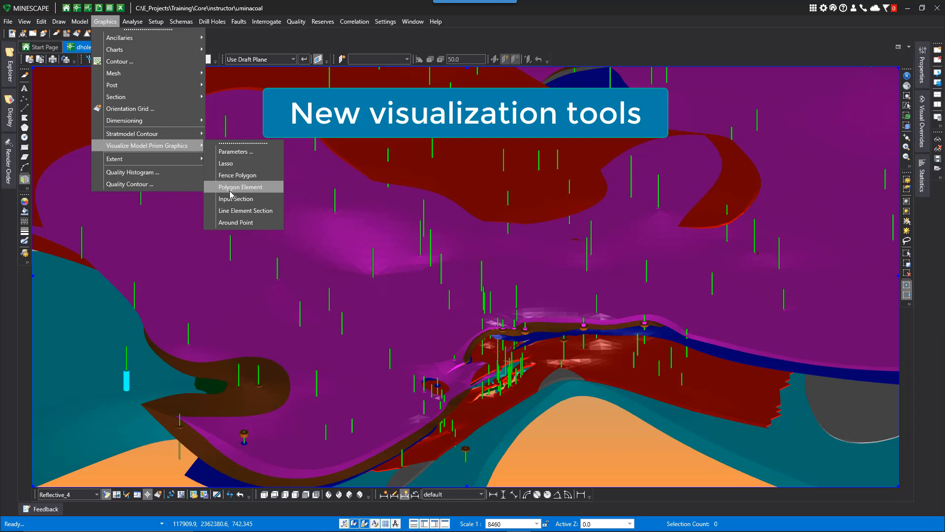
mouse_move(232, 214)
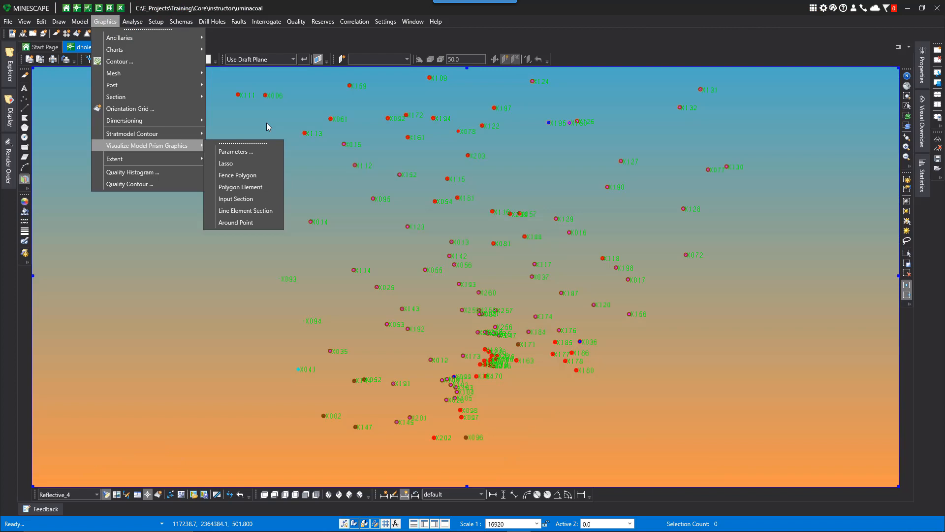
mouse_move(229, 164)
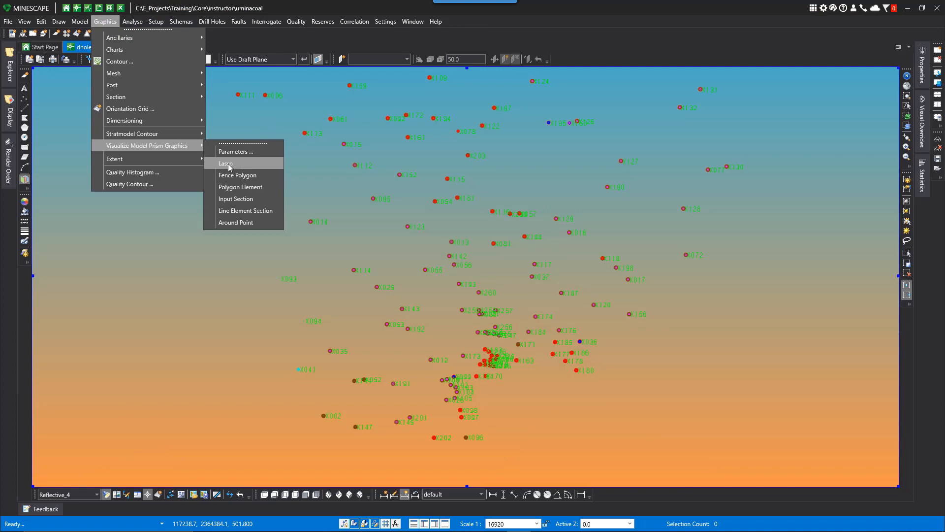
Apply the lasso polygon to slice the prisms, then return the view to plan
click(225, 163)
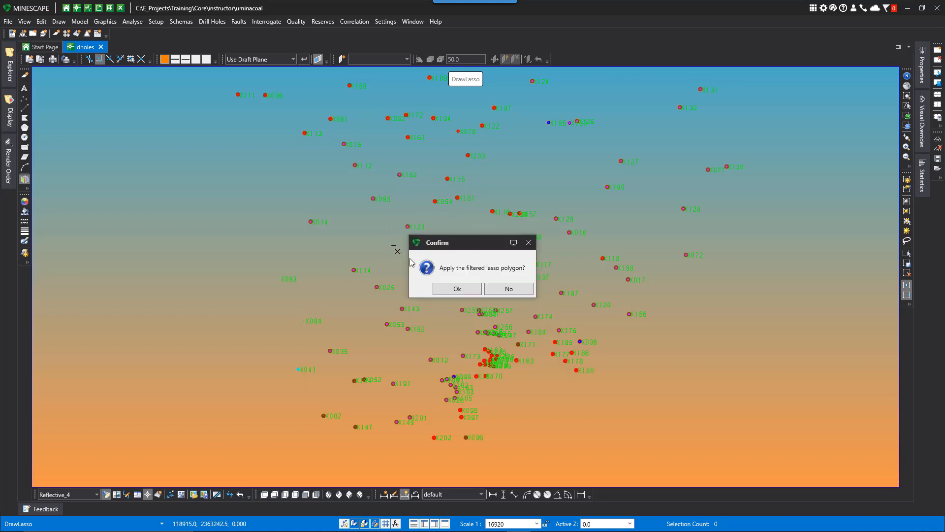
click(457, 289)
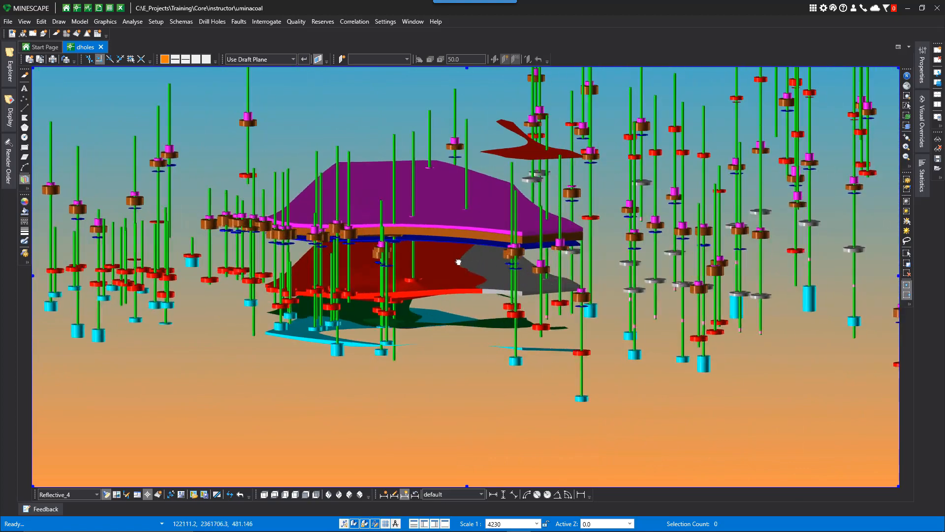
drag(458, 262, 487, 275)
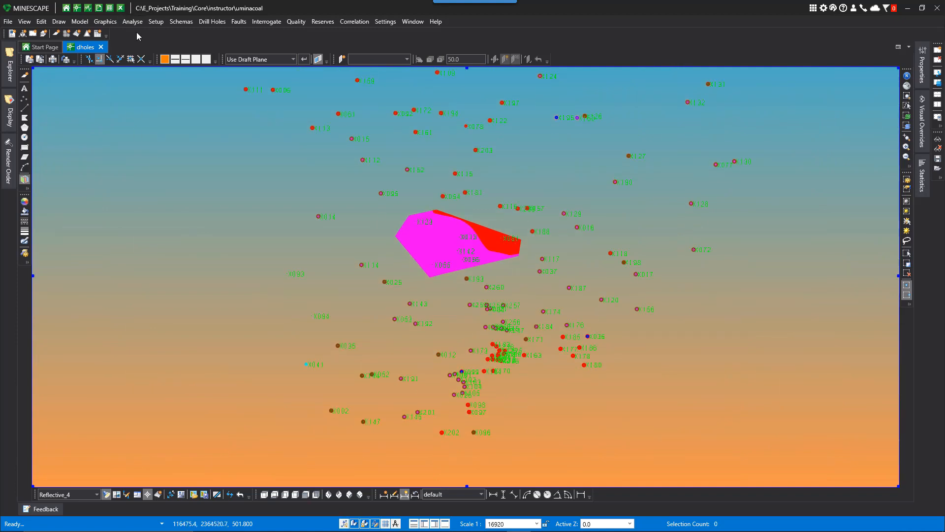
Start an Input Section slice of the prisms across the drillholes
click(105, 21)
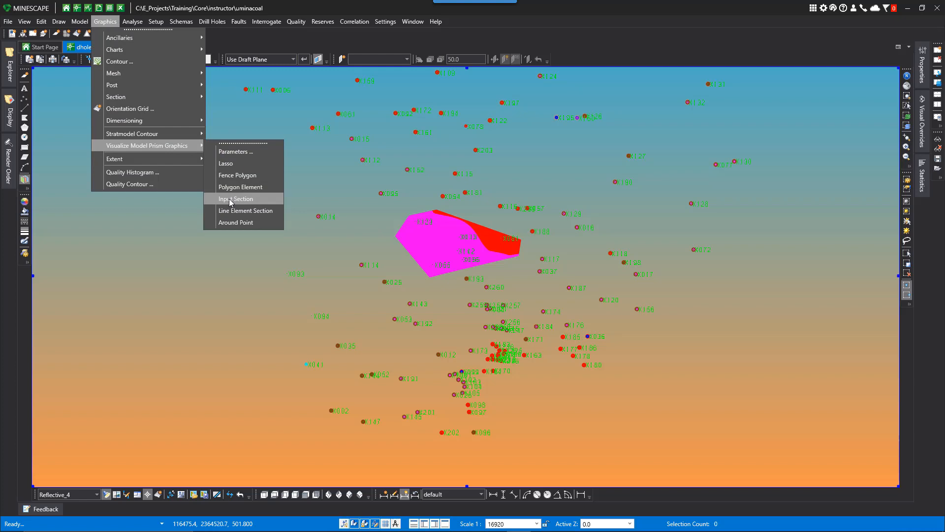
click(236, 199)
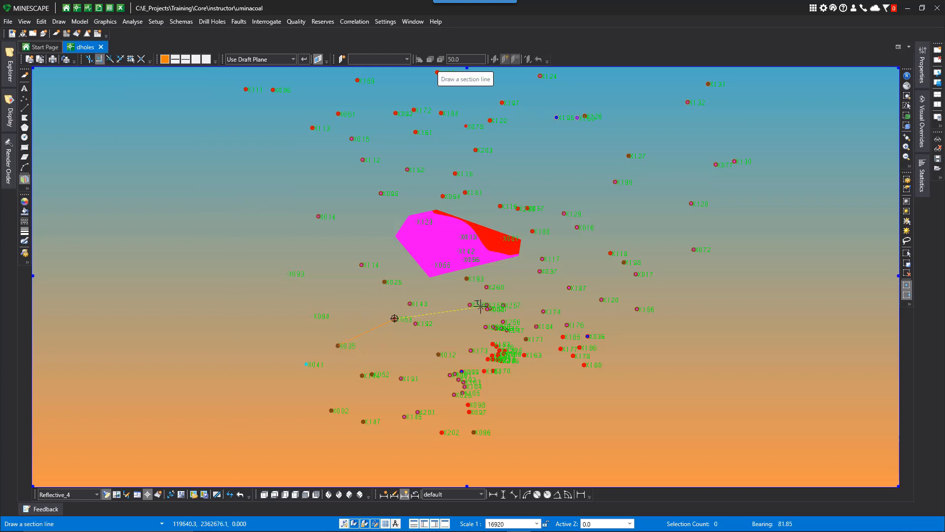
mouse_move(569, 288)
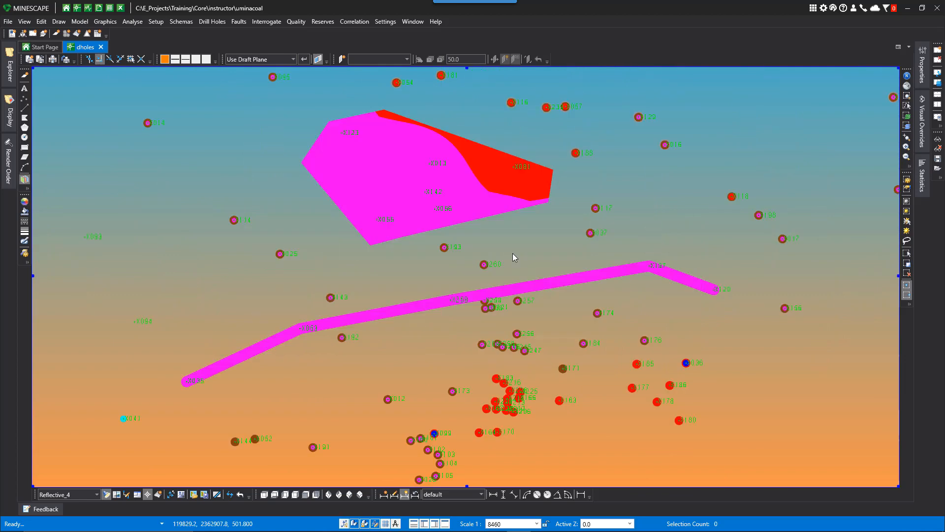
Start an Around Point prism slice at a position picked among the drillholes
click(104, 21)
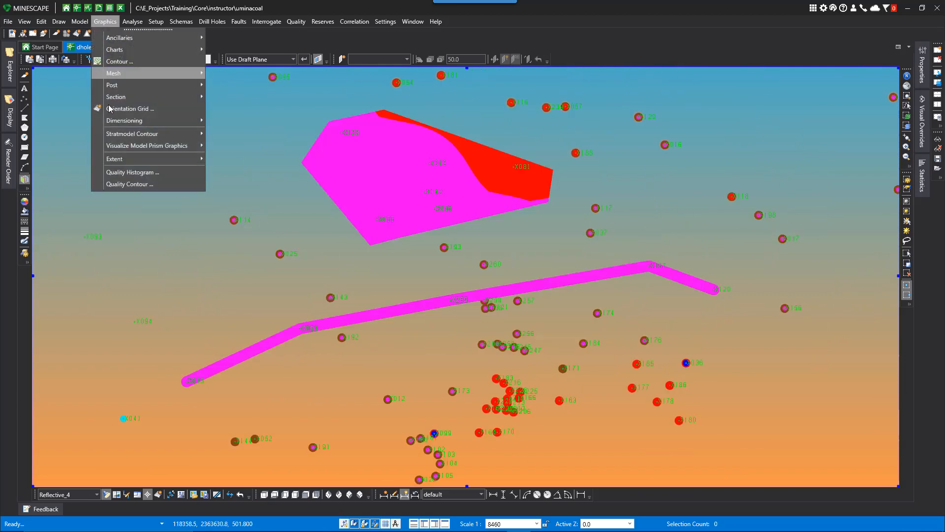
mouse_move(147, 146)
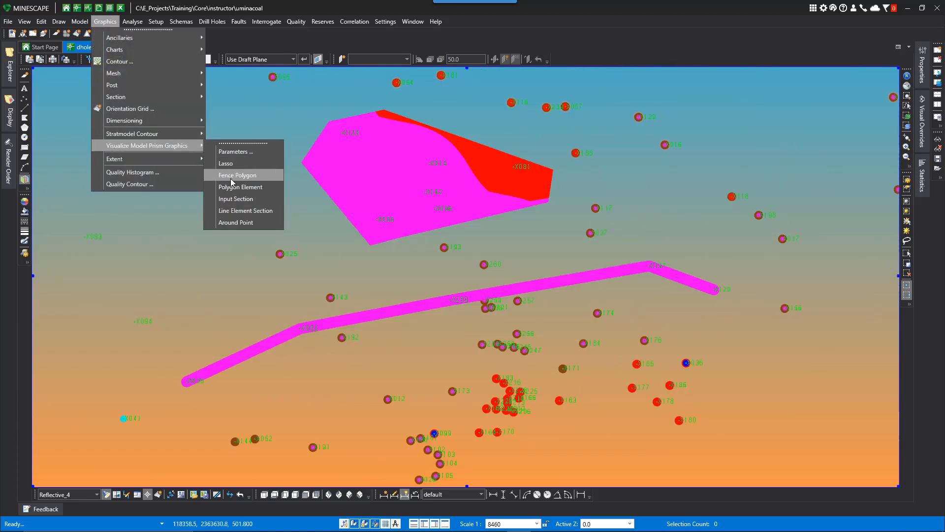
click(237, 175)
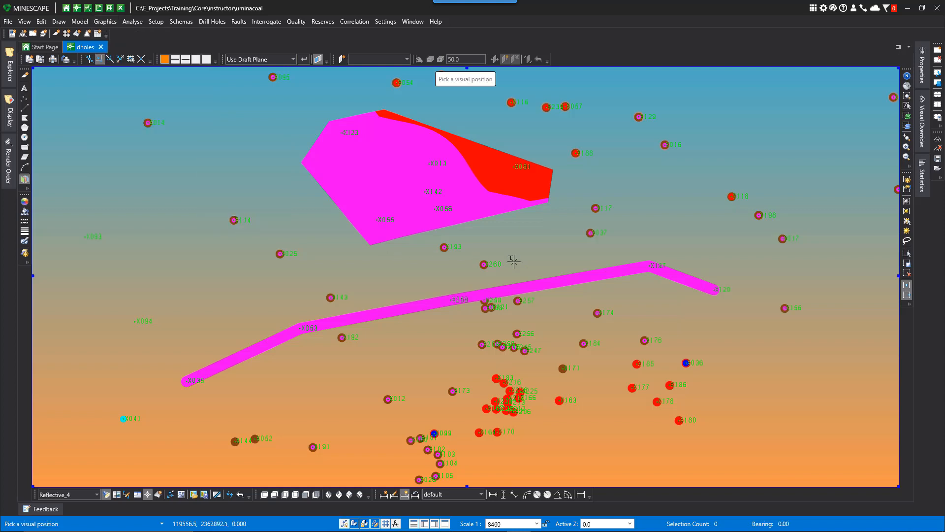
mouse_move(592, 234)
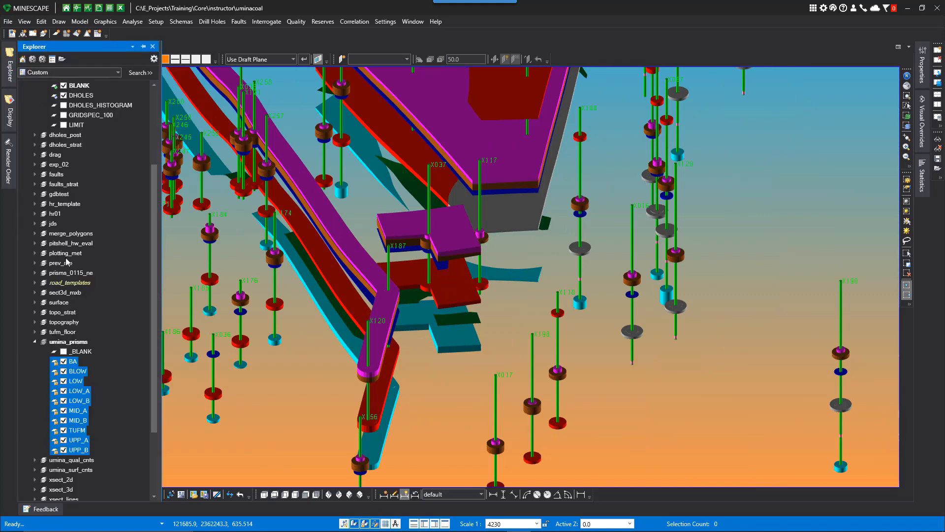
Hide the _interact_lasso prisms and bring up actions for _interact_position in the Explorer
scroll(down, 3)
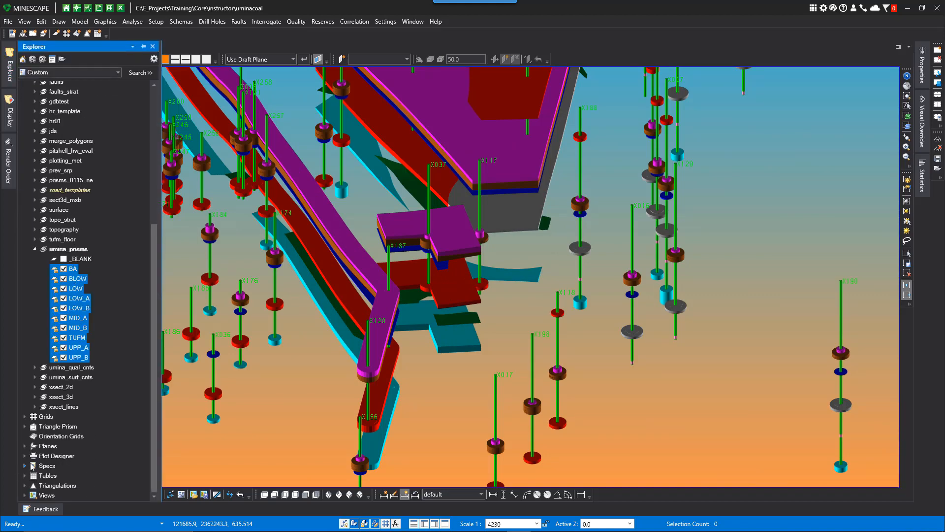
mouse_move(26, 433)
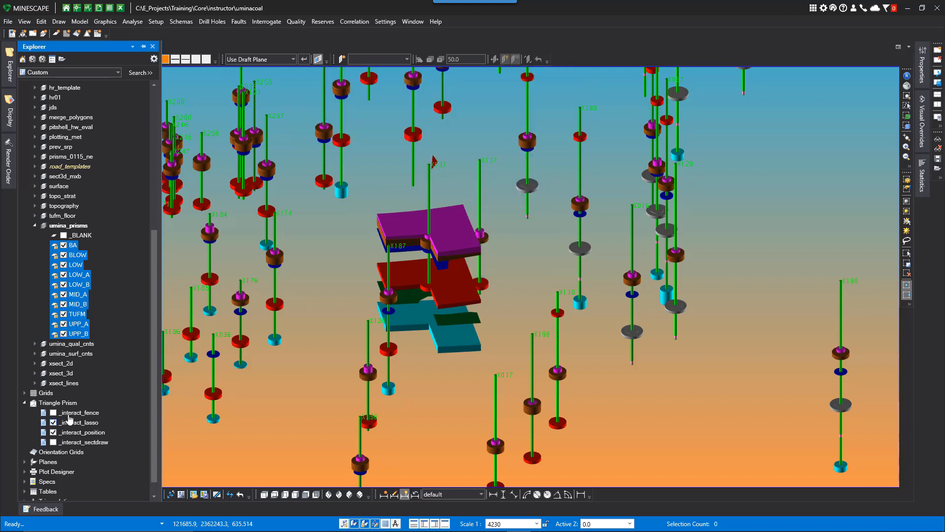
click(52, 422)
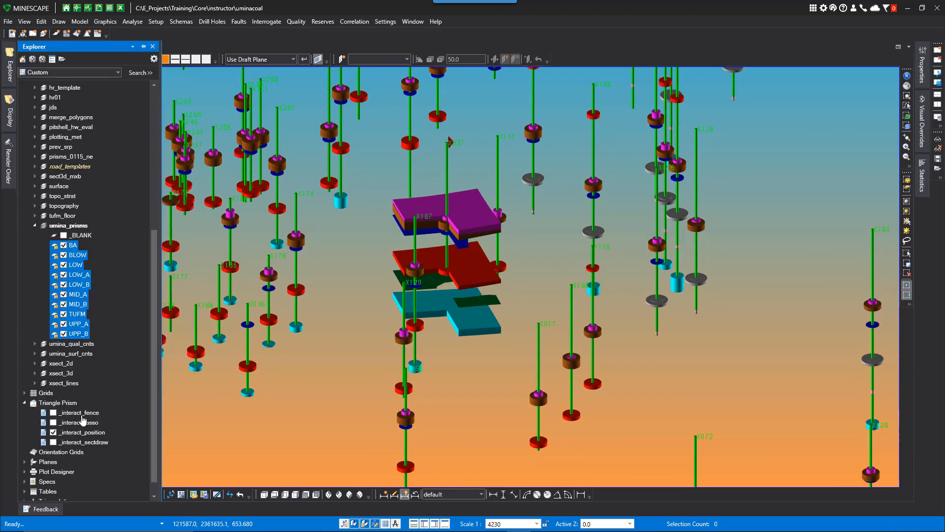
right_click(79, 432)
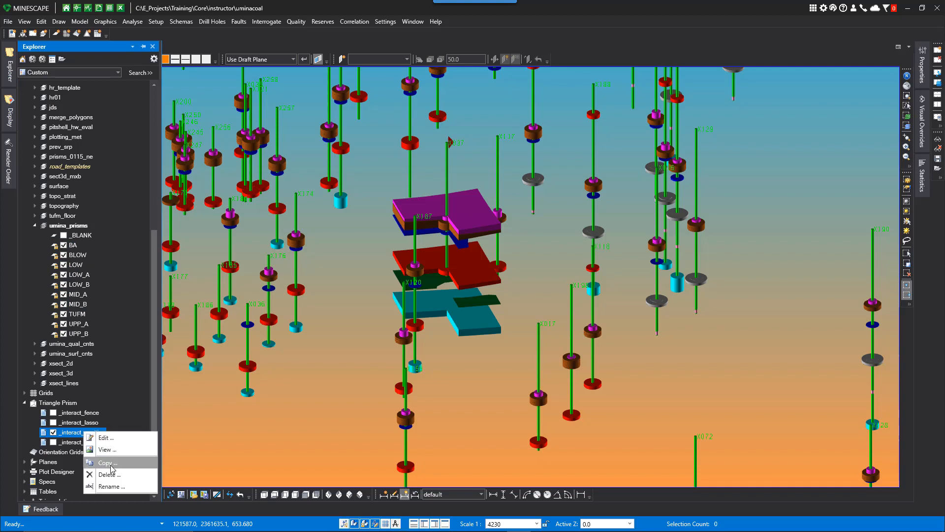
mouse_move(114, 475)
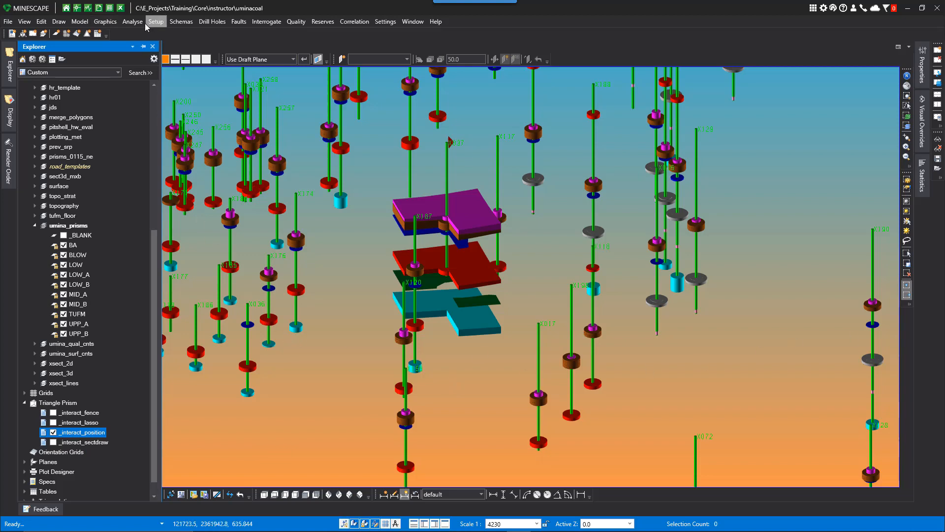
Confirm prism parameters radius 100, minimum angle 15, section width 25, deviation 5
click(104, 21)
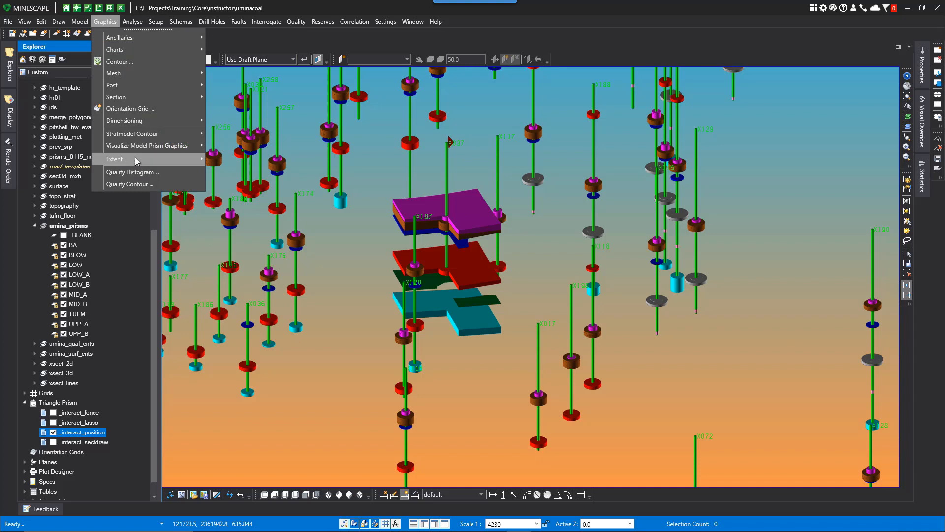
click(114, 160)
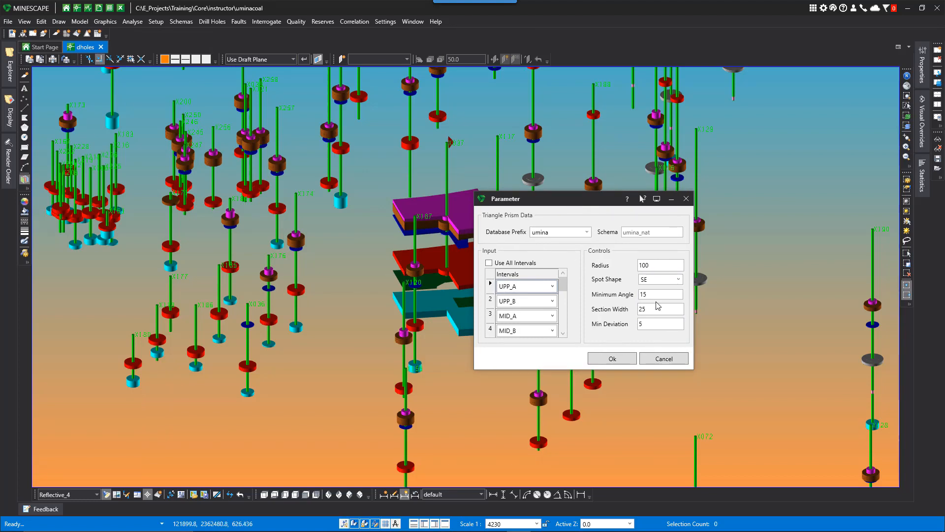
mouse_move(327, 271)
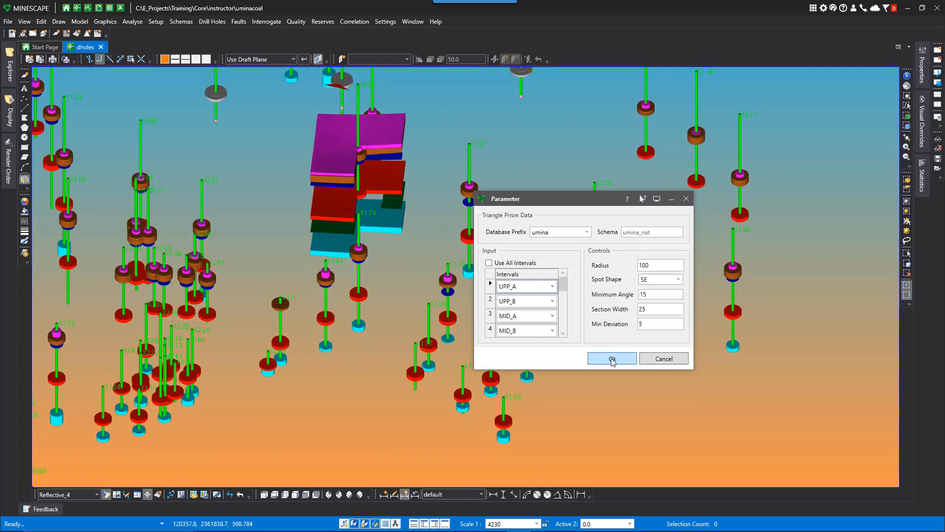
click(613, 358)
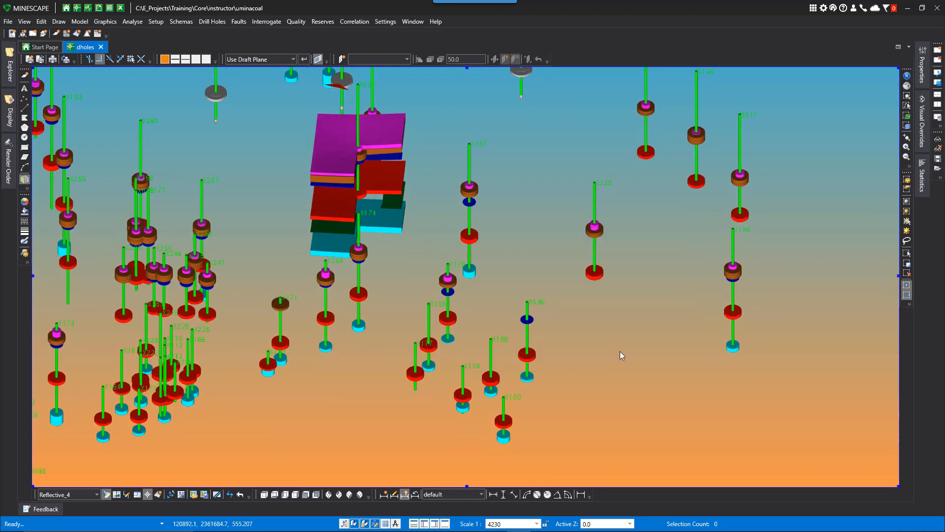